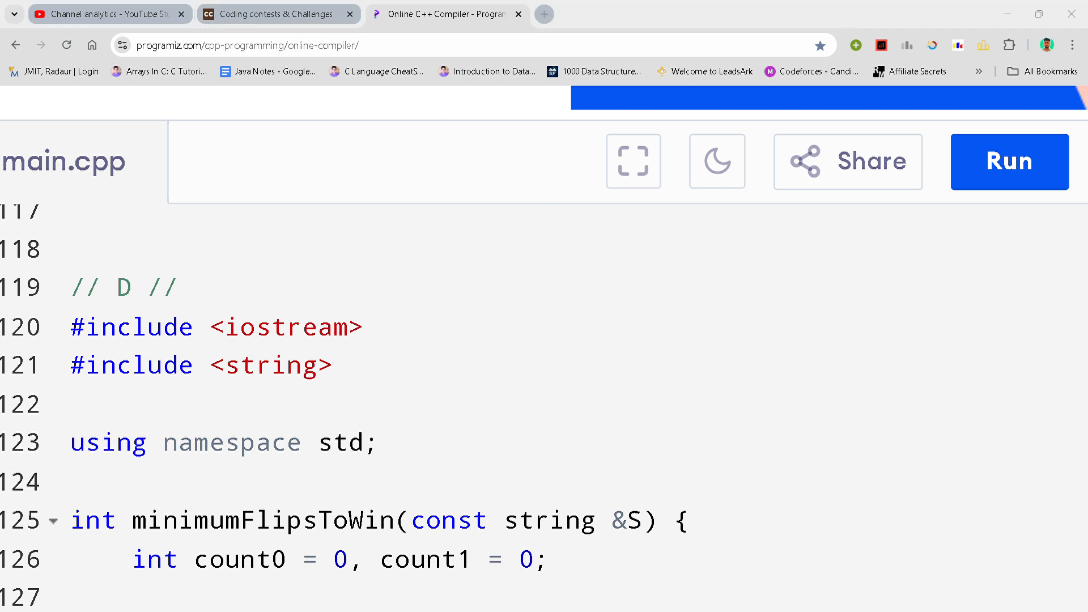
pyautogui.moveTo(844, 583)
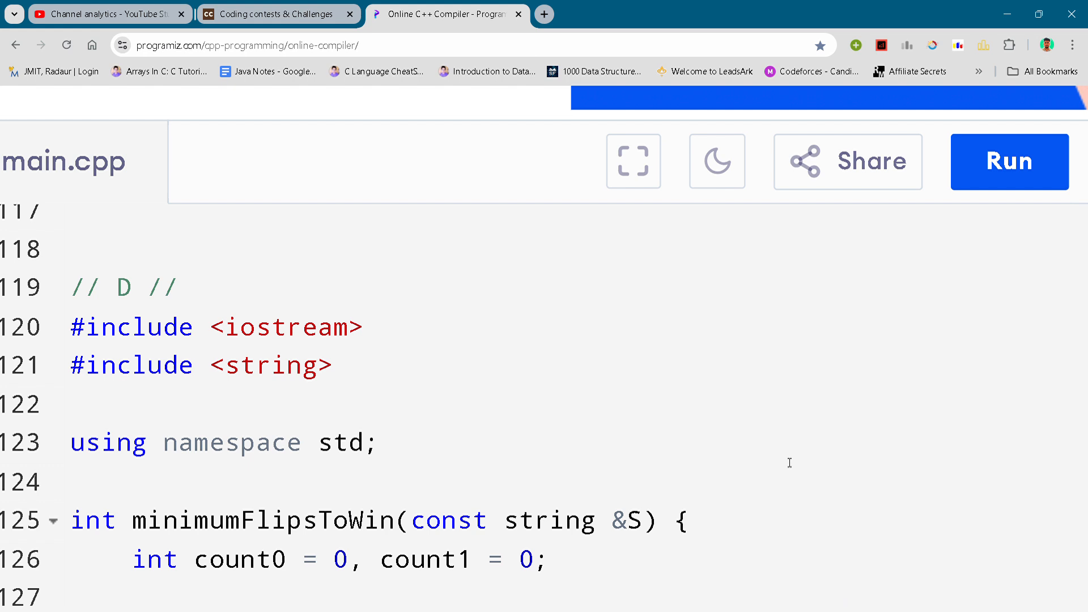
pyautogui.moveTo(787, 462)
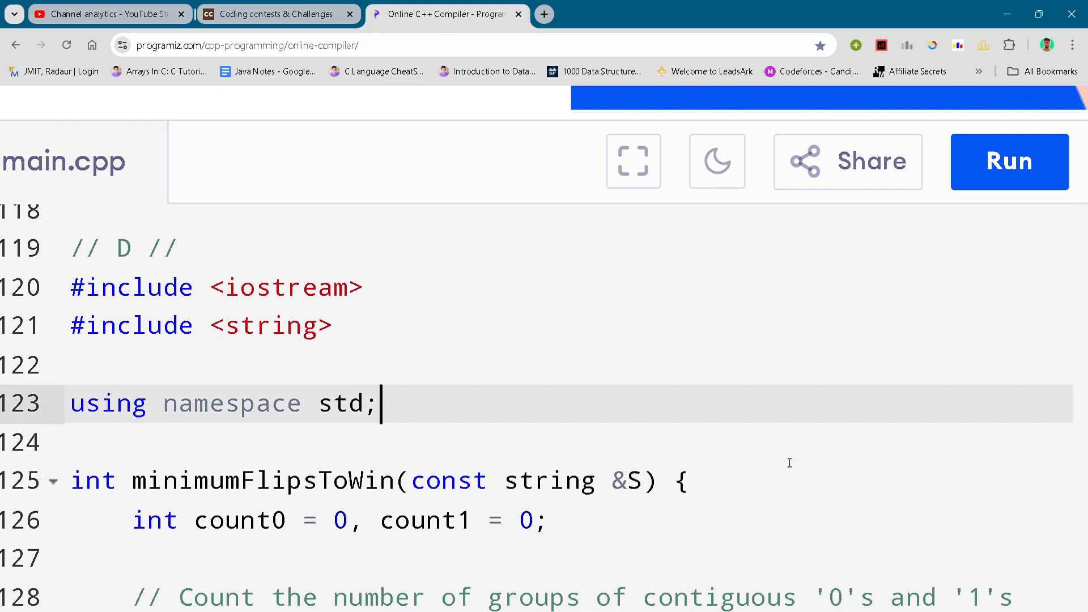
pyautogui.scroll(-3)
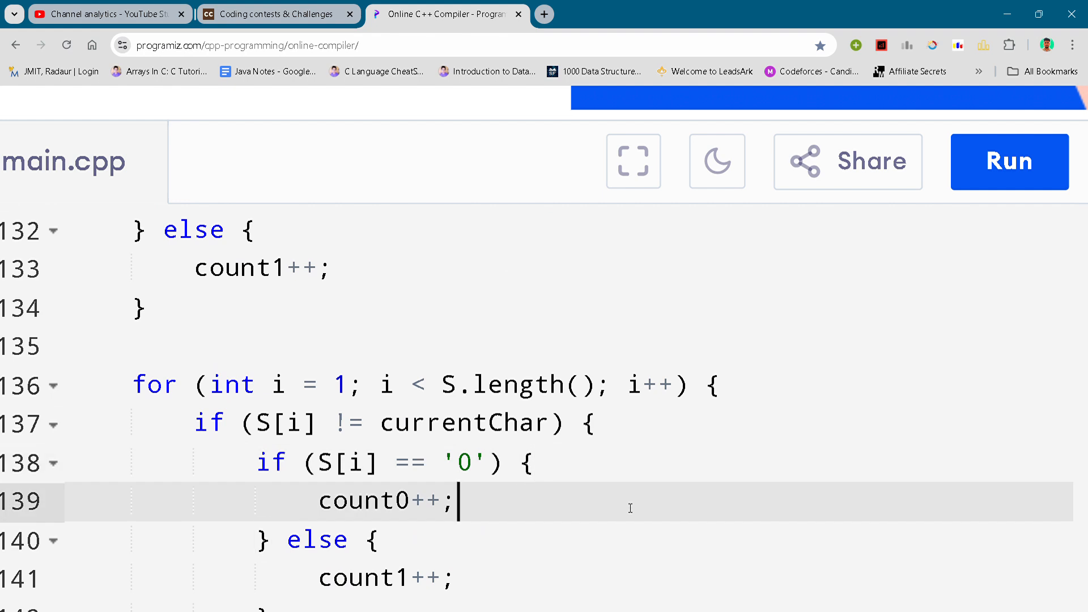
pyautogui.scroll(-3)
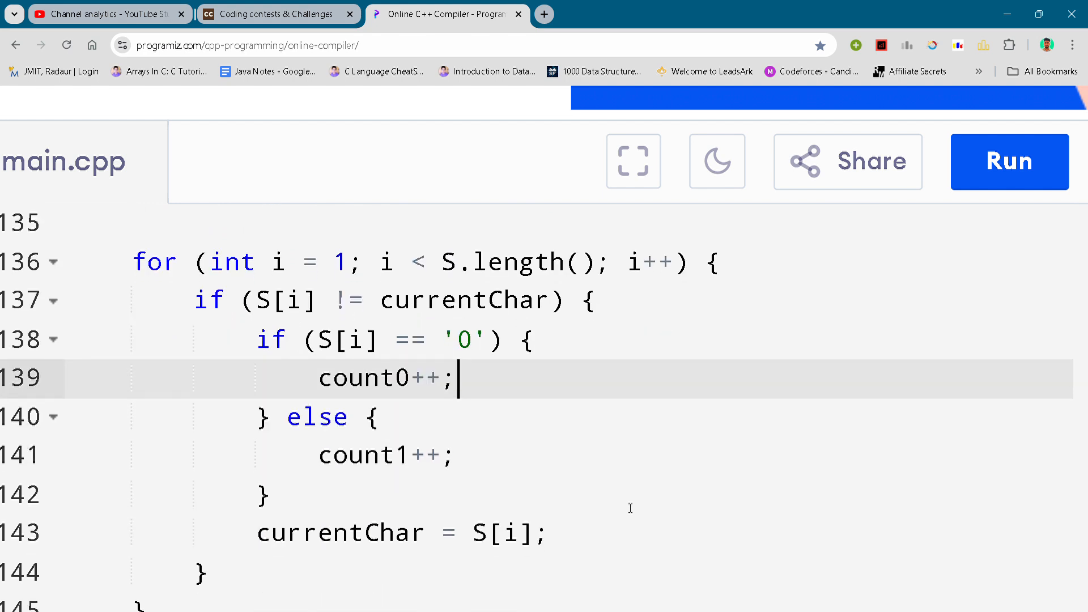
pyautogui.scroll(-3)
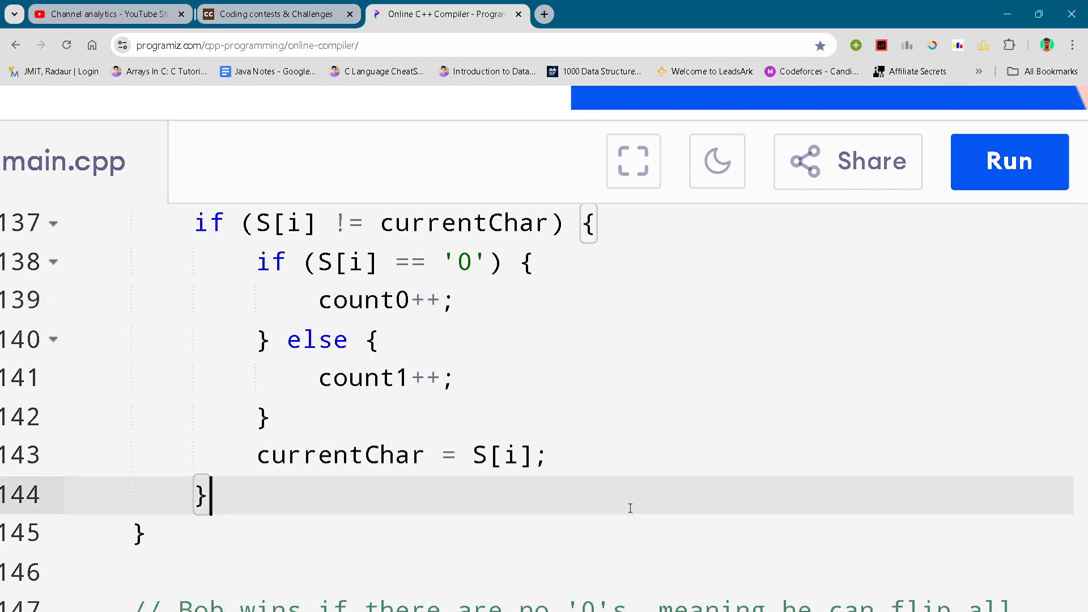
pyautogui.scroll(-3)
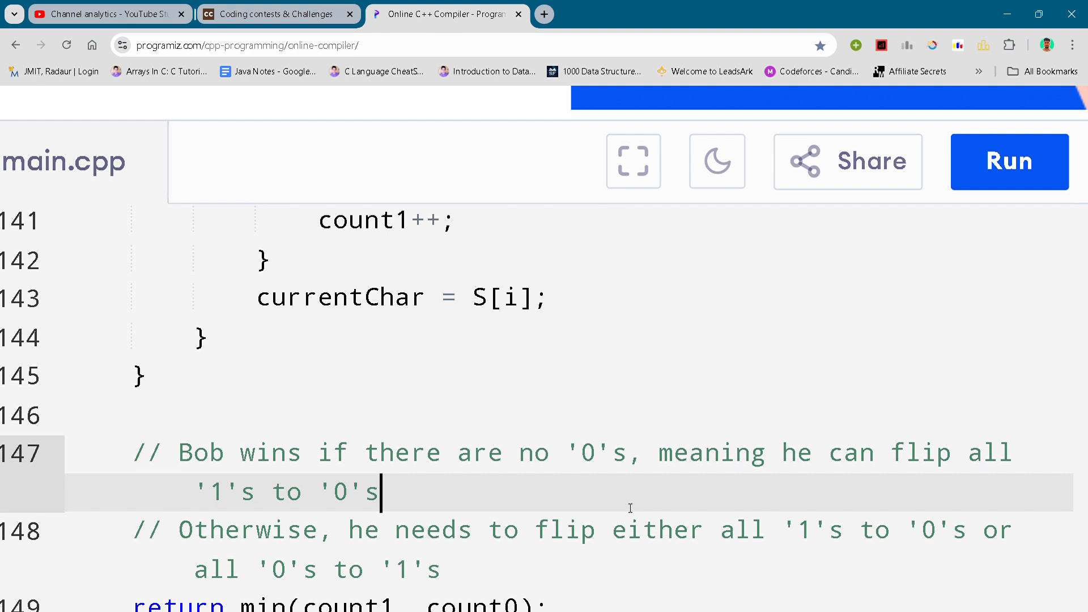
pyautogui.scroll(-3)
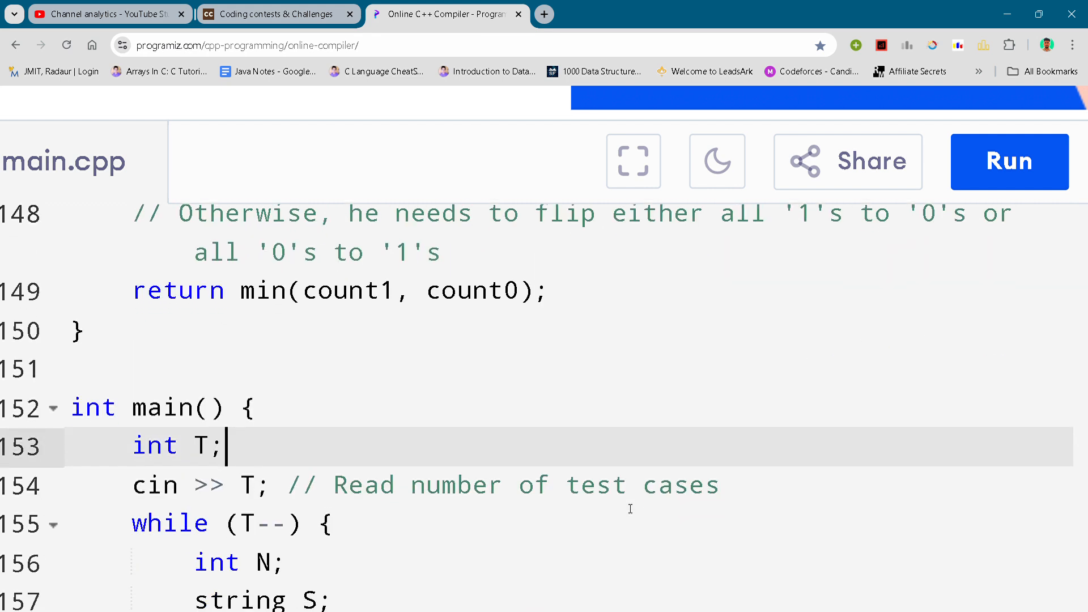
pyautogui.scroll(-3)
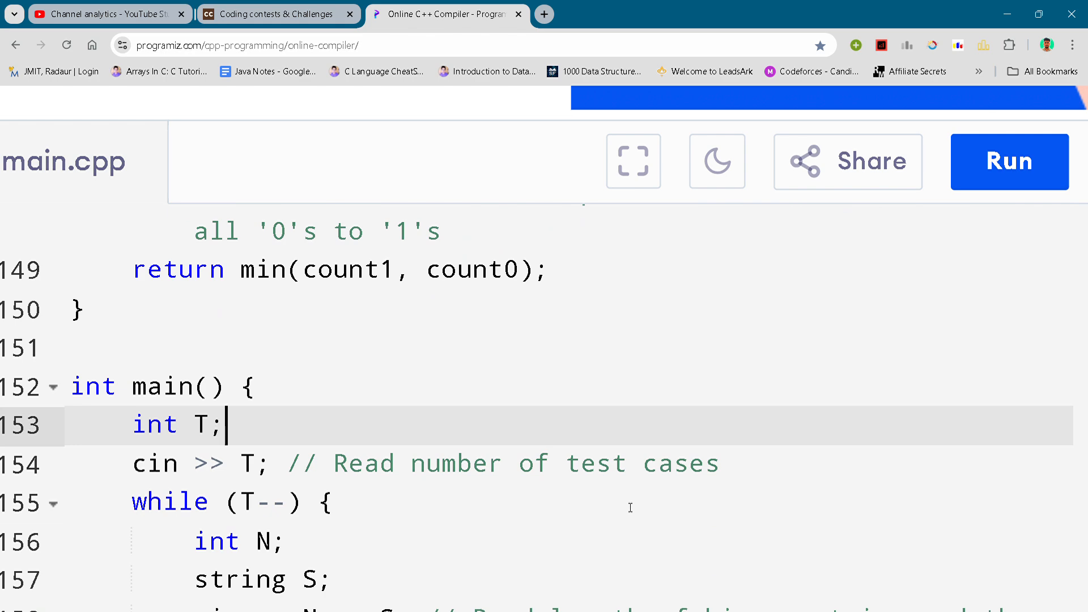
pyautogui.scroll(-3)
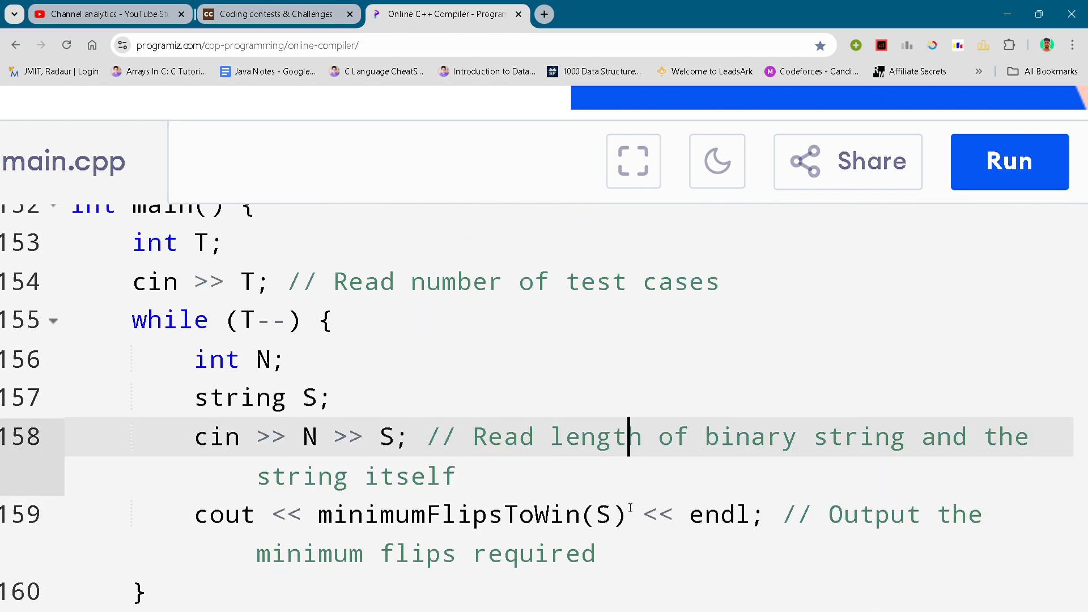
pyautogui.scroll(-3)
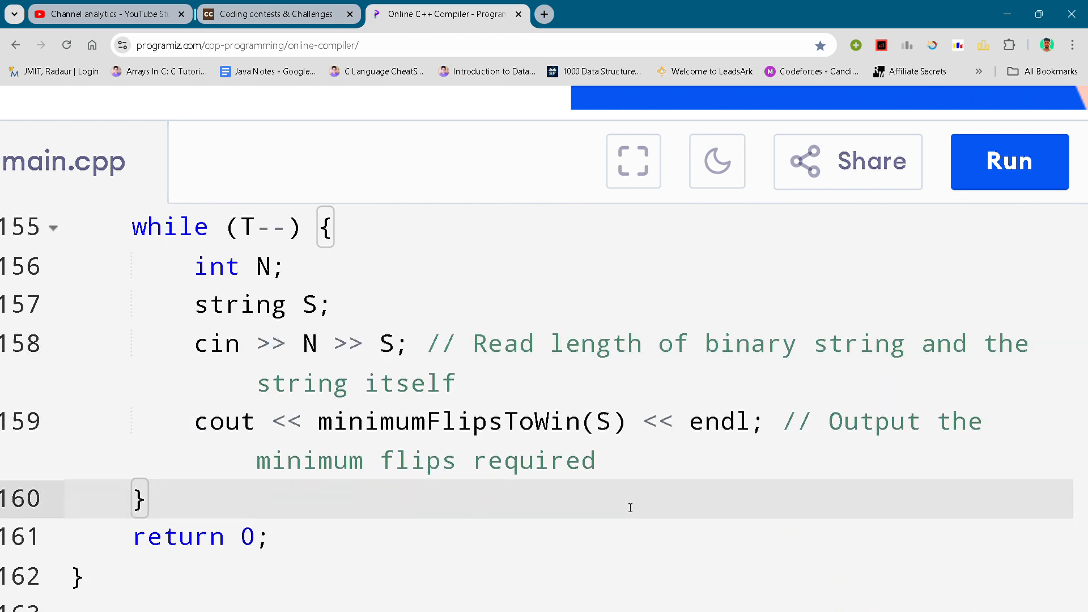